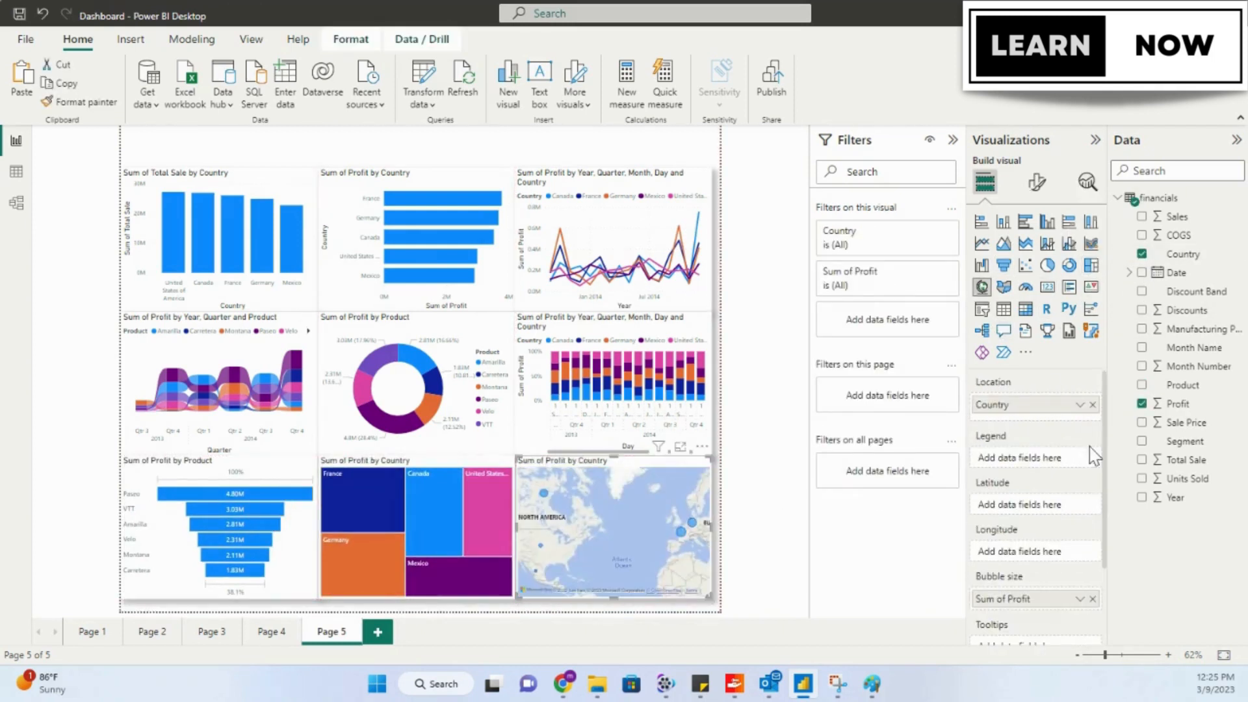
# Add Date, Country and Product slicers and Profit (16.89M) and Total Sale (127.93M) cards across Page 5's top.
pyautogui.click(1143, 291)
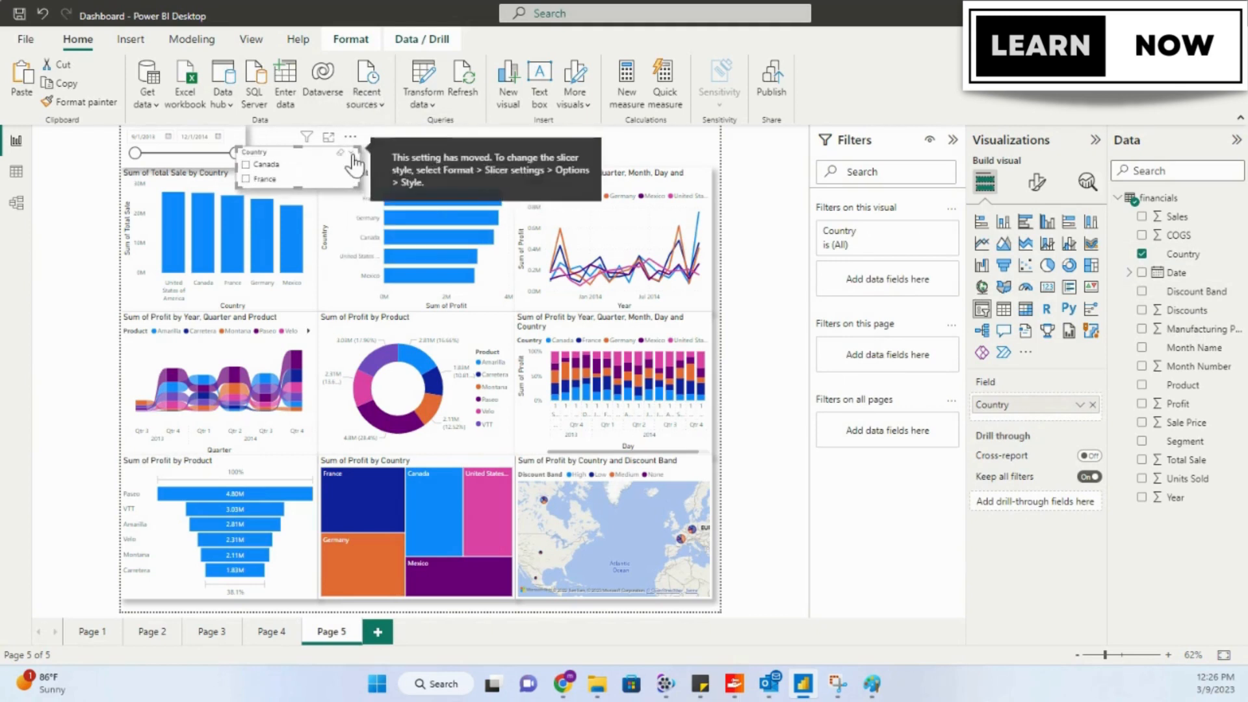
pyautogui.click(342, 163)
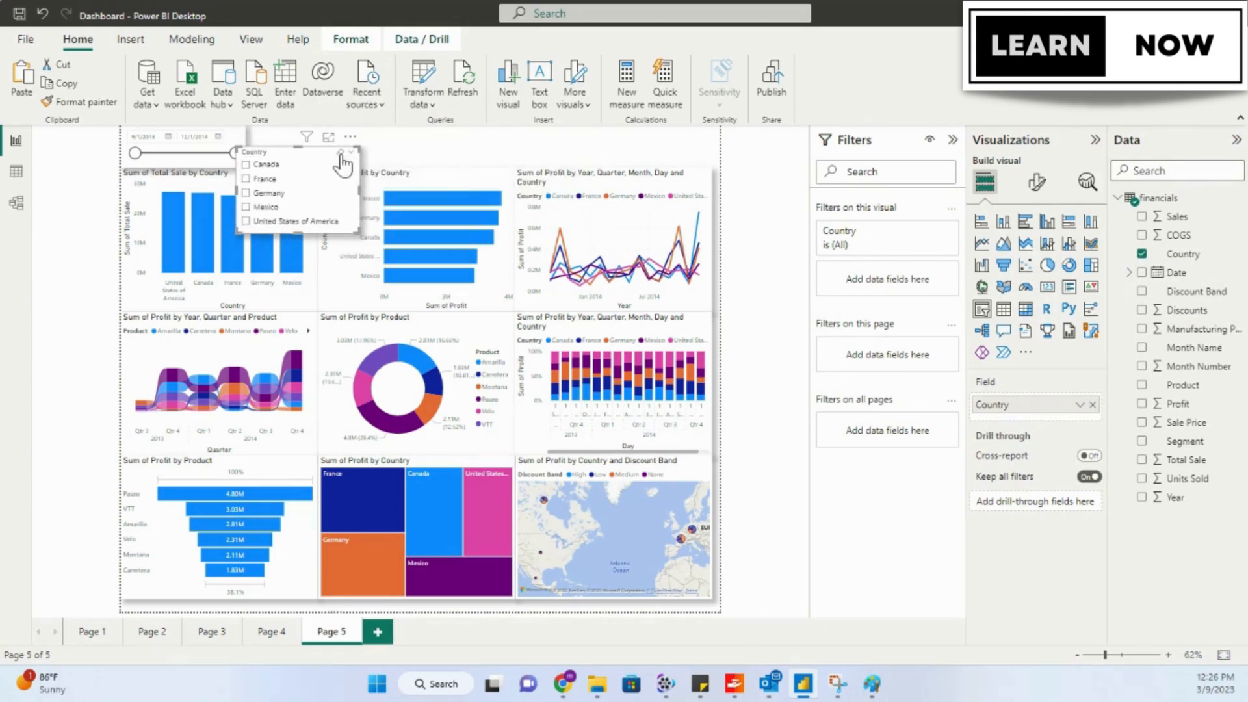
pyautogui.click(349, 132)
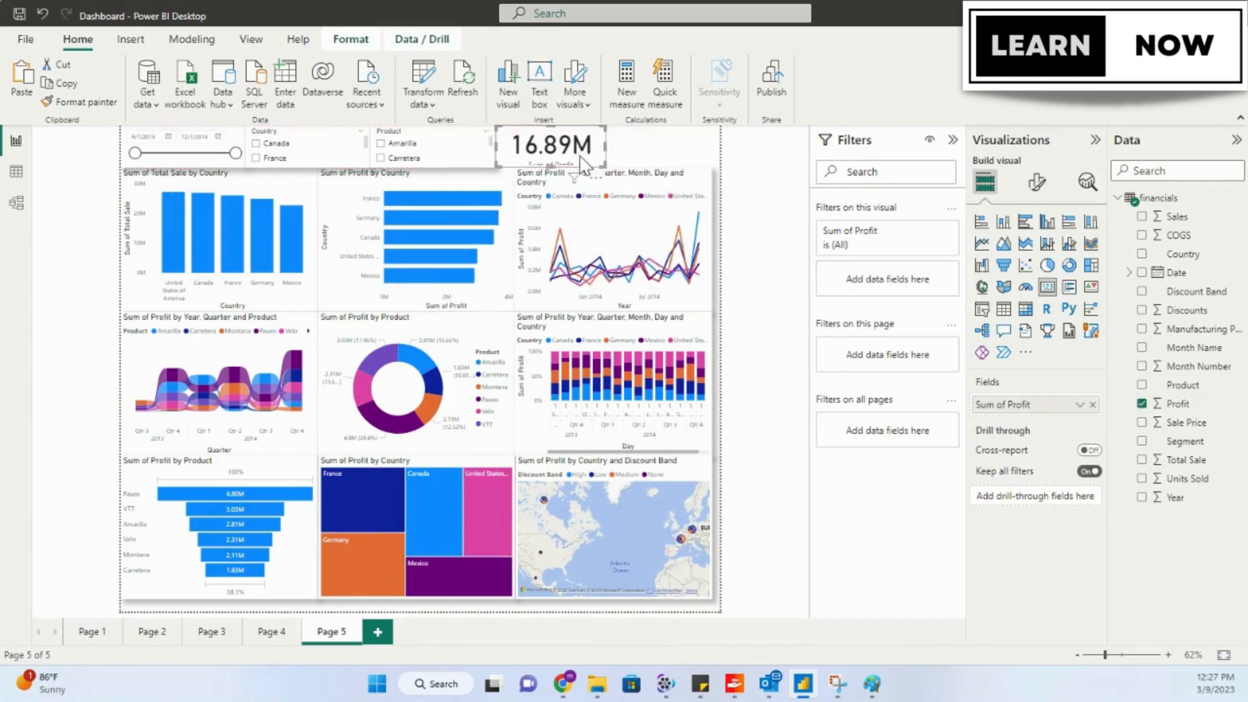
pyautogui.click(1036, 182)
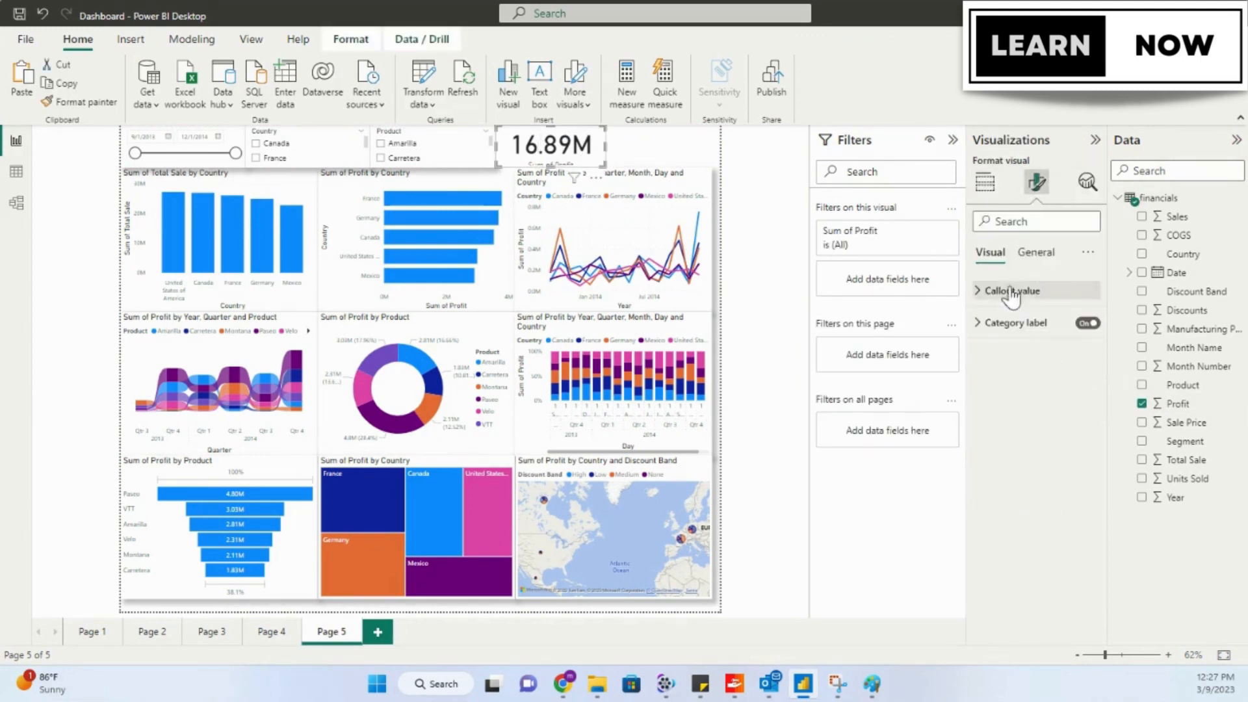
pyautogui.click(984, 182)
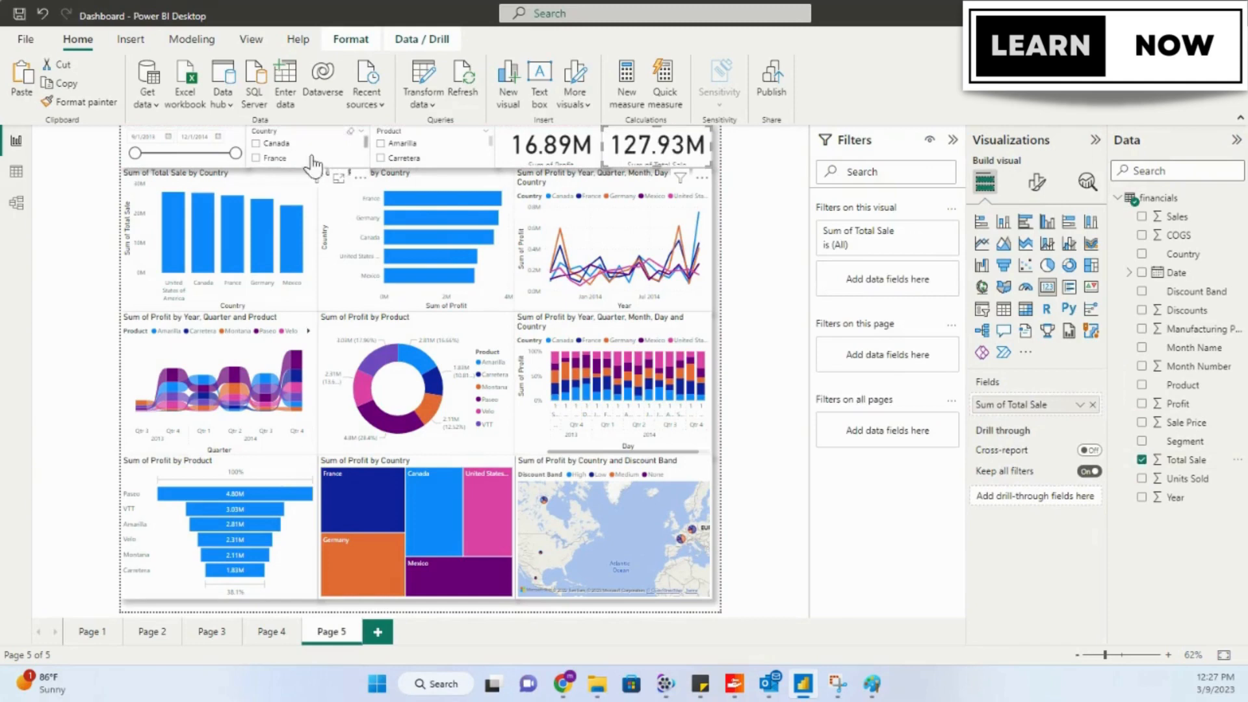
# Place a card near the middle of blank Page 3 showing Sum of Profit, 16.89M.
pyautogui.click(208, 658)
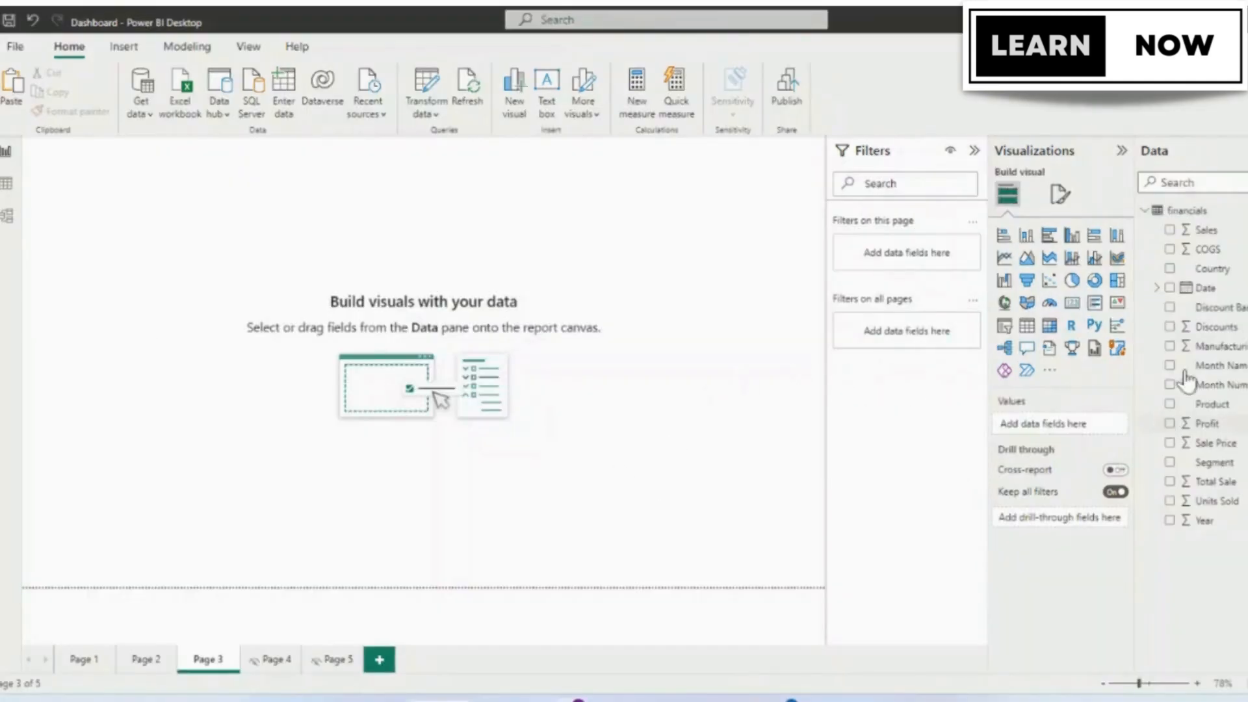
pyautogui.moveTo(1186, 446)
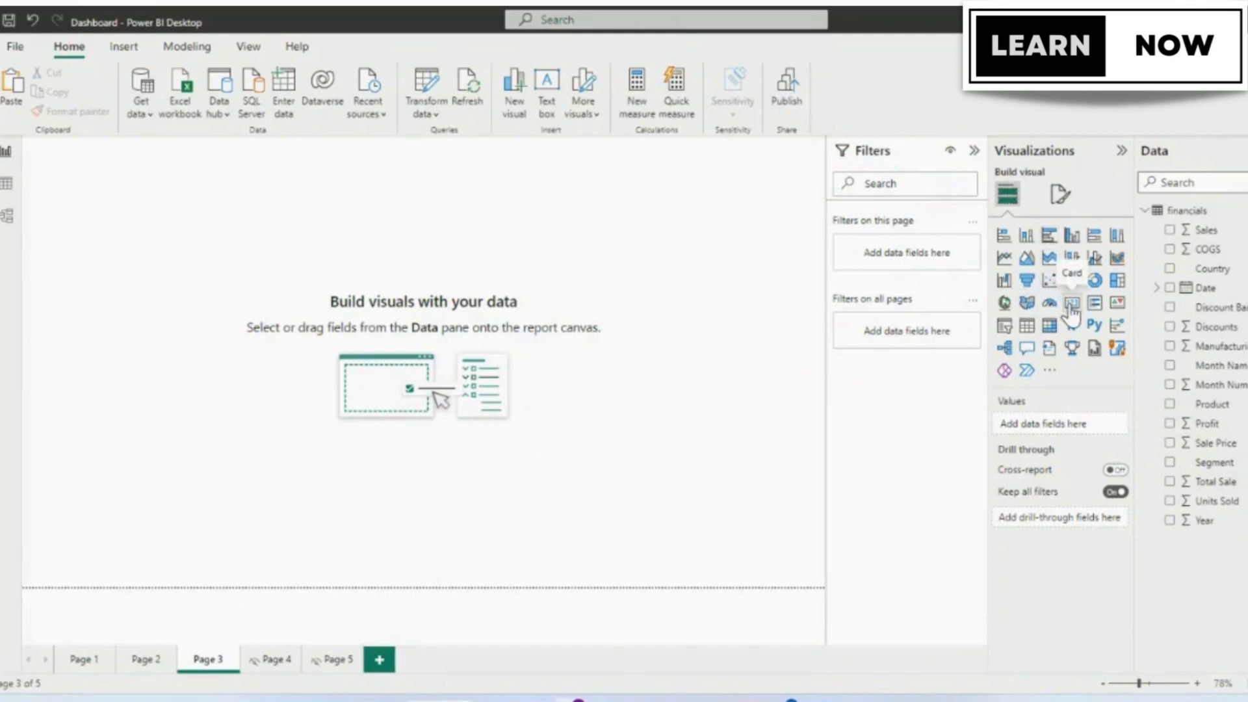
pyautogui.click(1073, 303)
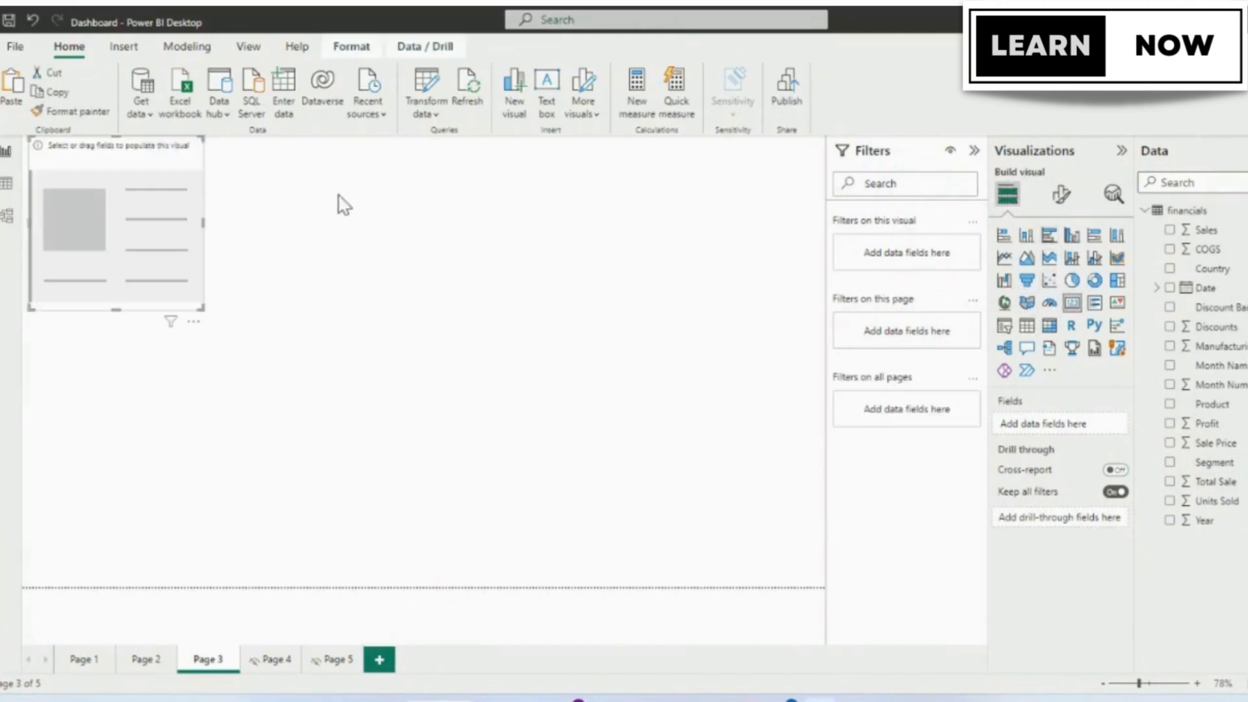
pyautogui.moveTo(116, 222); pyautogui.dragTo(323, 334)
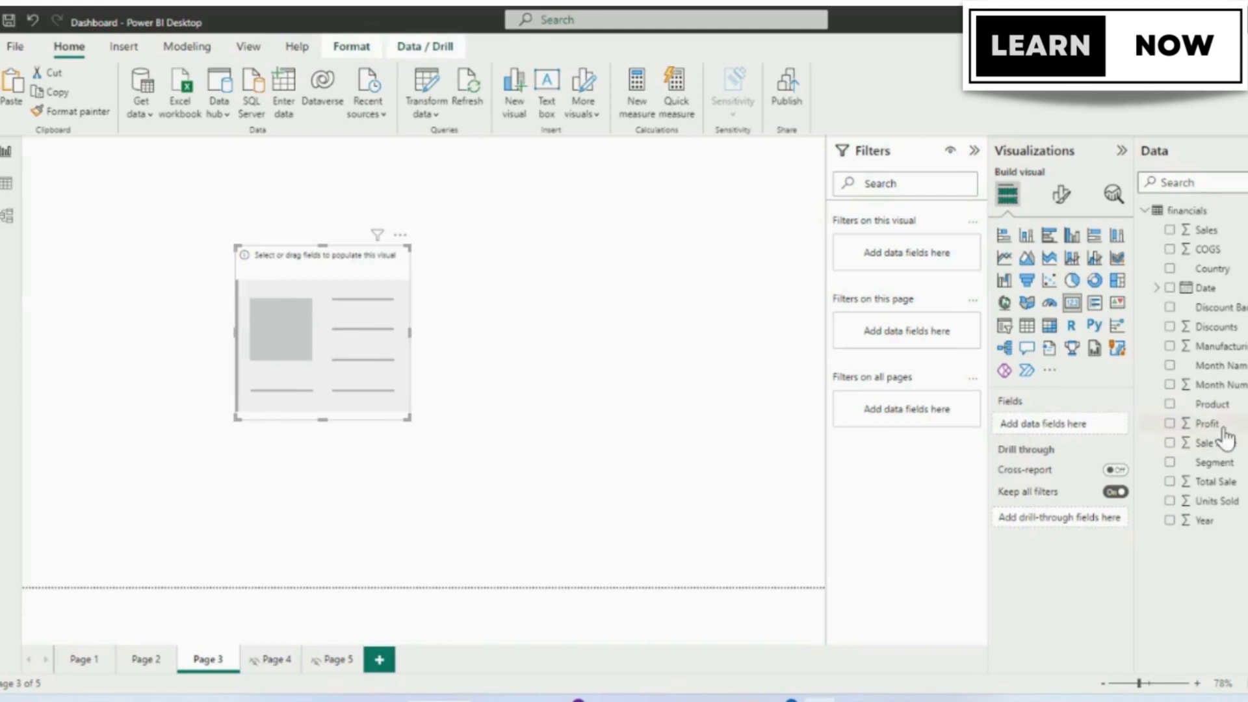
pyautogui.moveTo(1207, 422); pyautogui.dragTo(1059, 423)
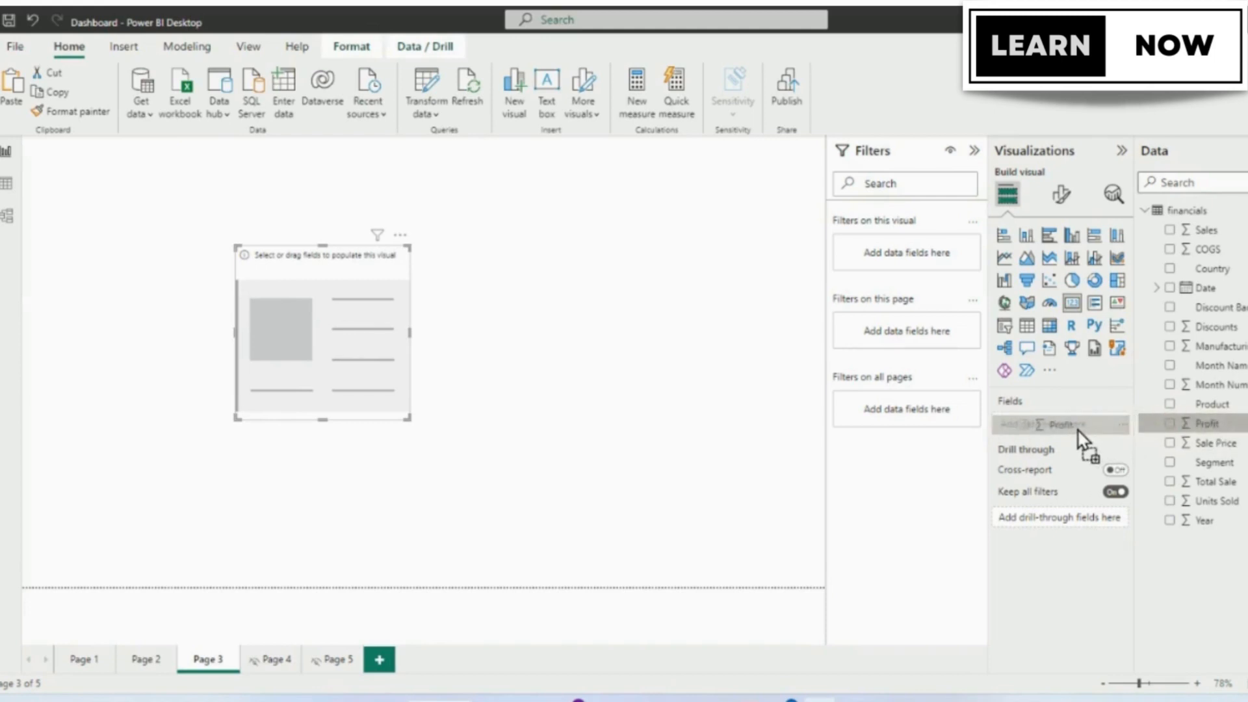
pyautogui.click(1169, 422)
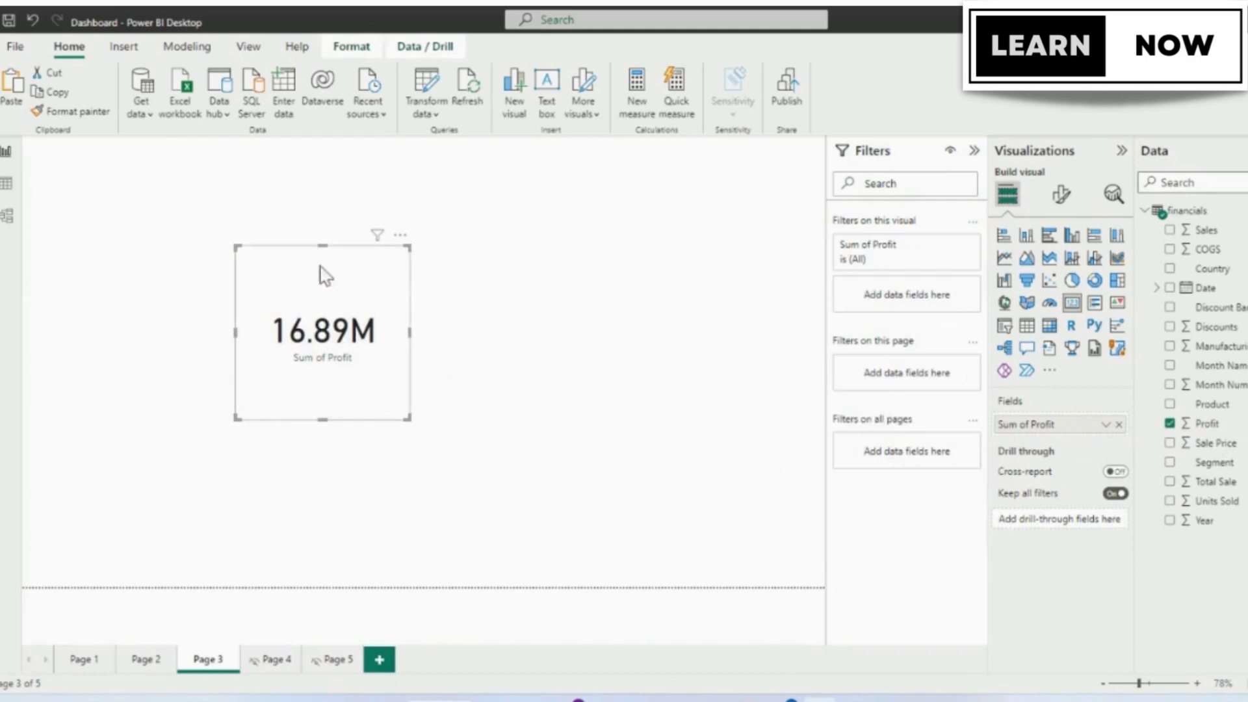
pyautogui.moveTo(407, 289)
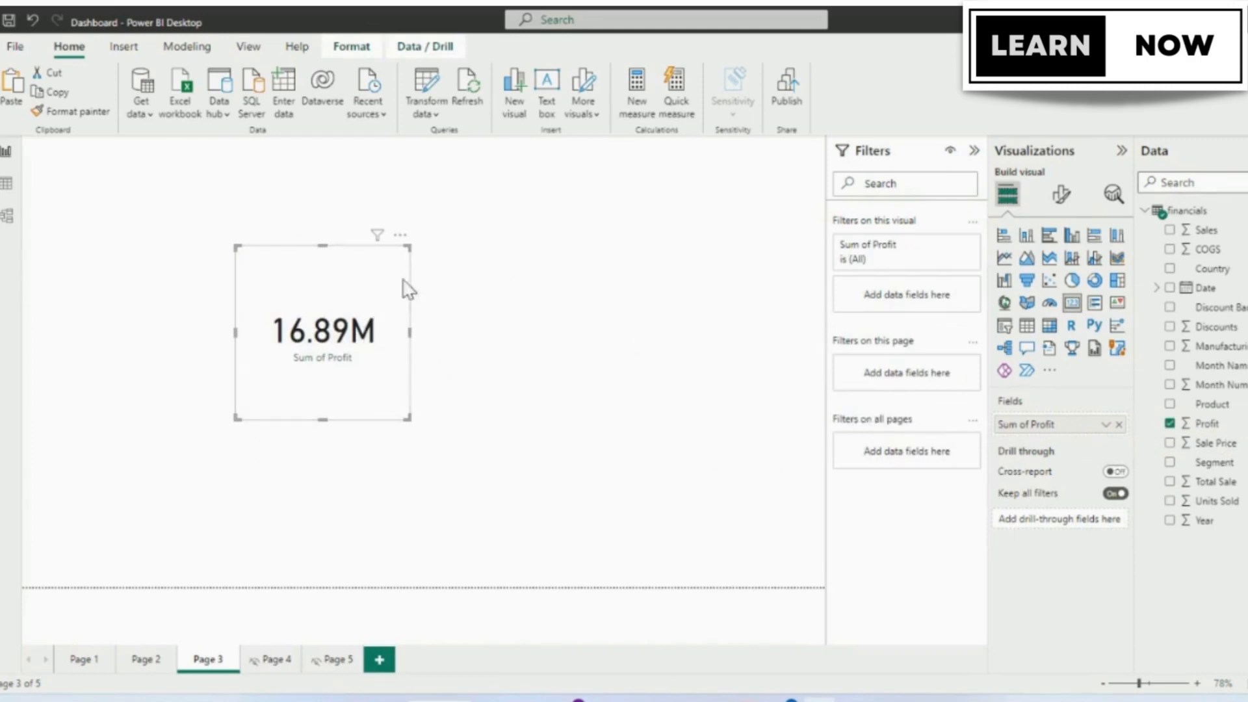
pyautogui.moveTo(626, 420)
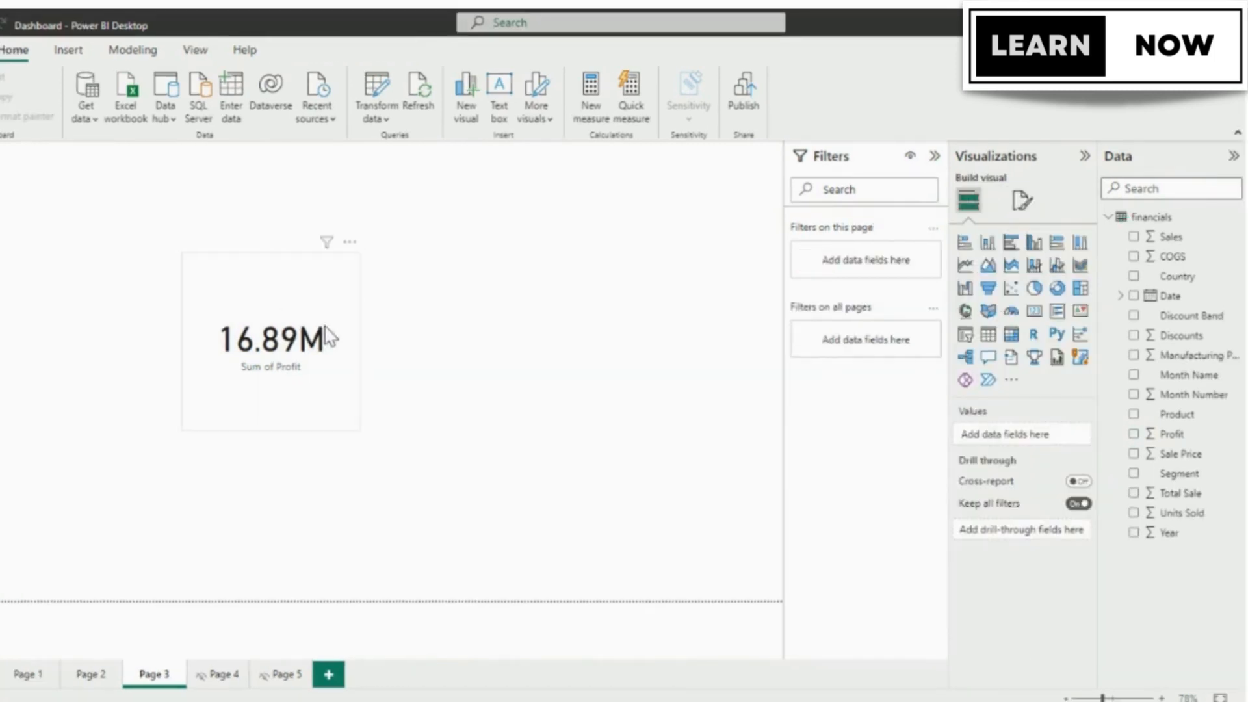
# Make Country a visual-level filter on the profit card, listing Canada, France, Germany, Mexico and United States.
pyautogui.click(270, 338)
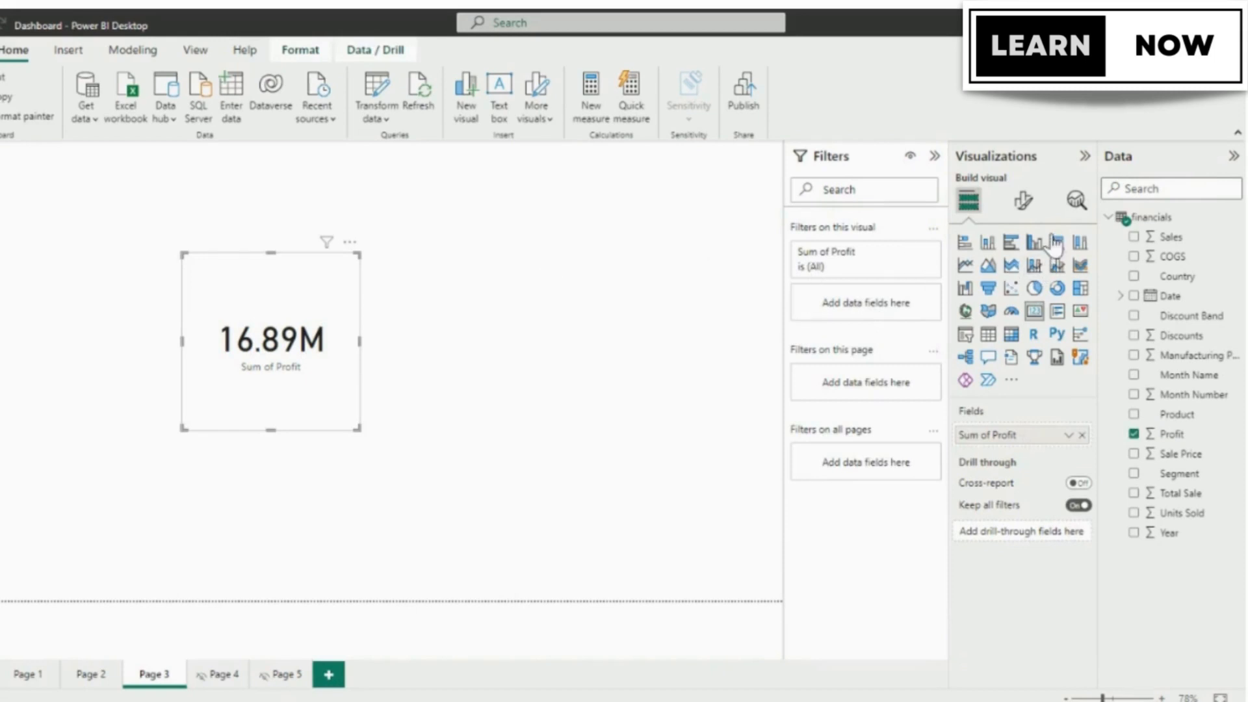
pyautogui.click(1024, 200)
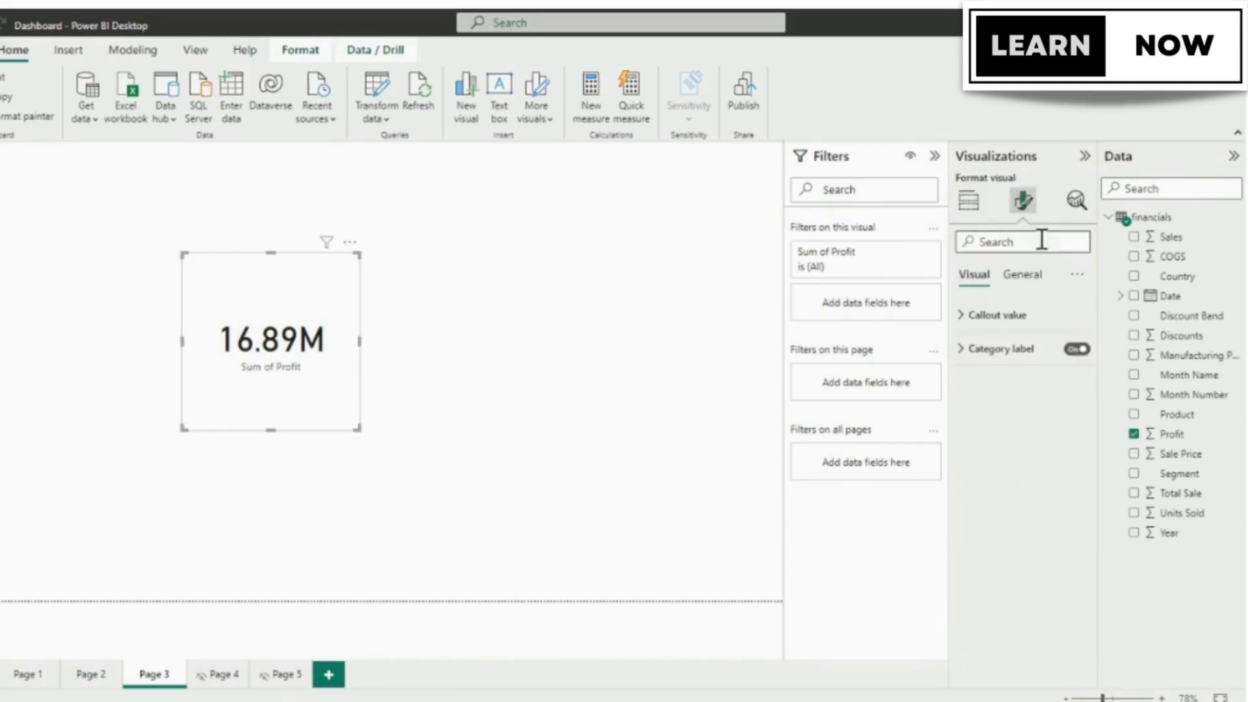
pyautogui.click(968, 200)
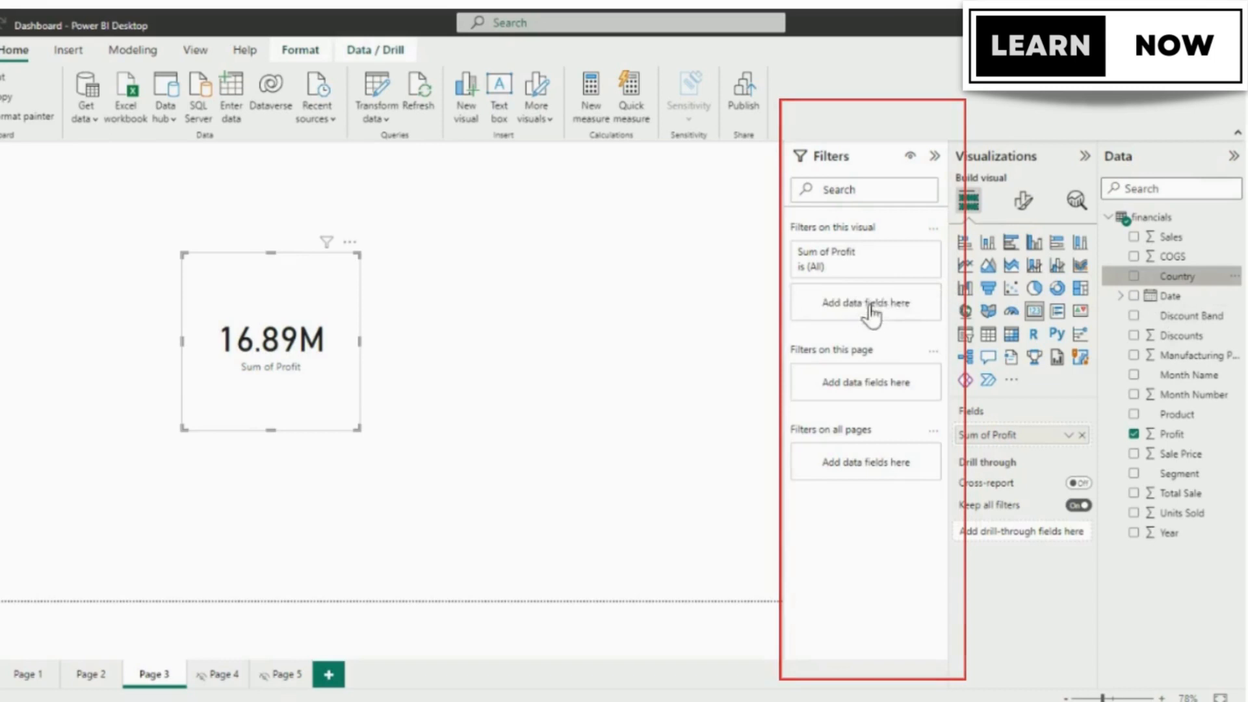
pyautogui.click(1179, 276)
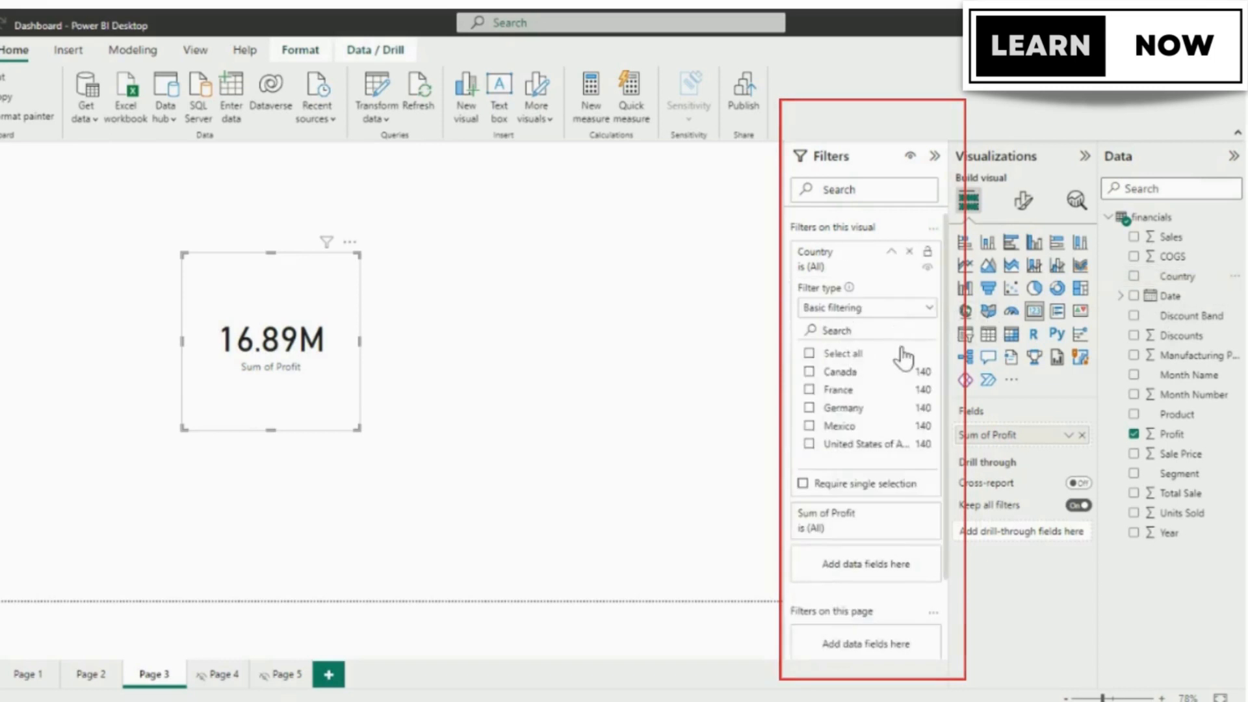
pyautogui.moveTo(948, 402)
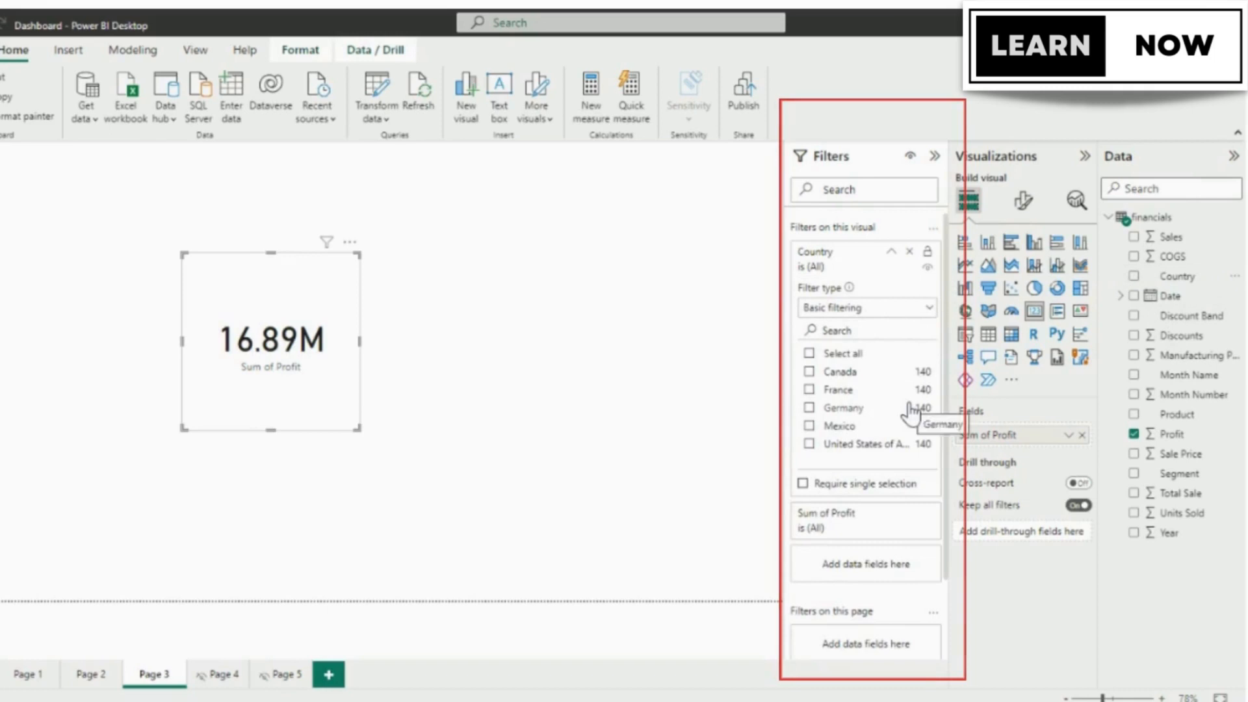
pyautogui.moveTo(619, 442)
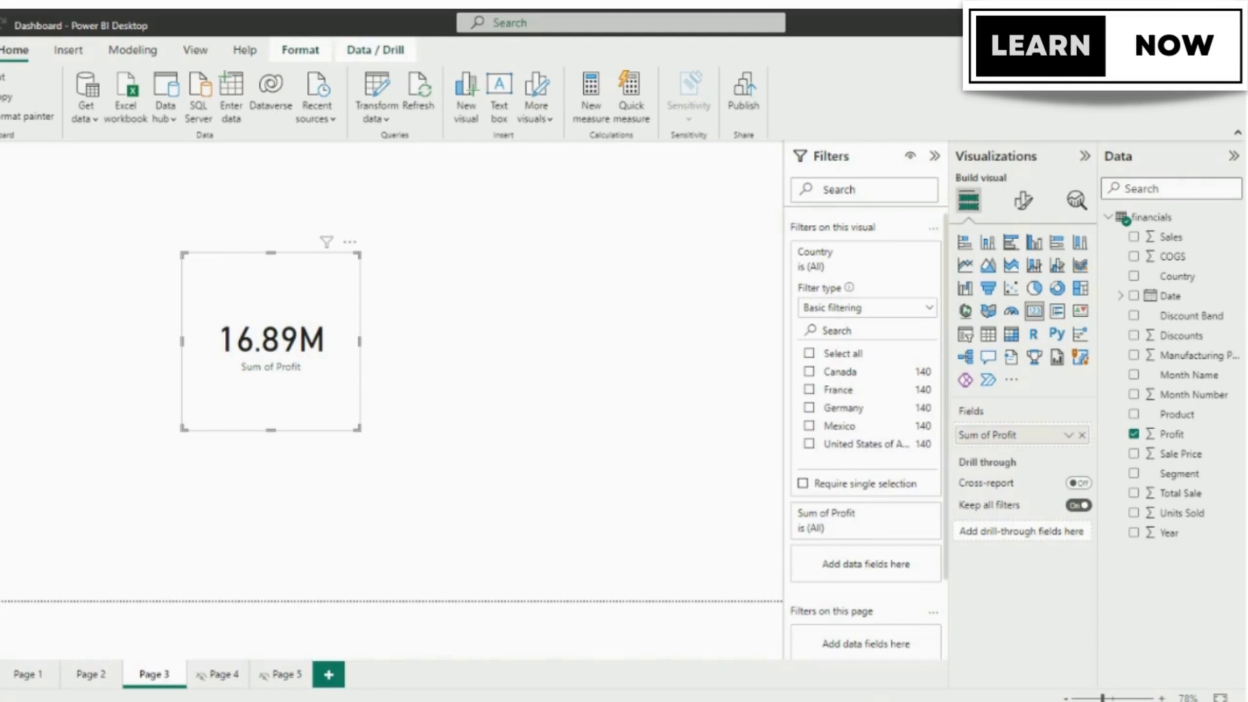
pyautogui.moveTo(322, 275)
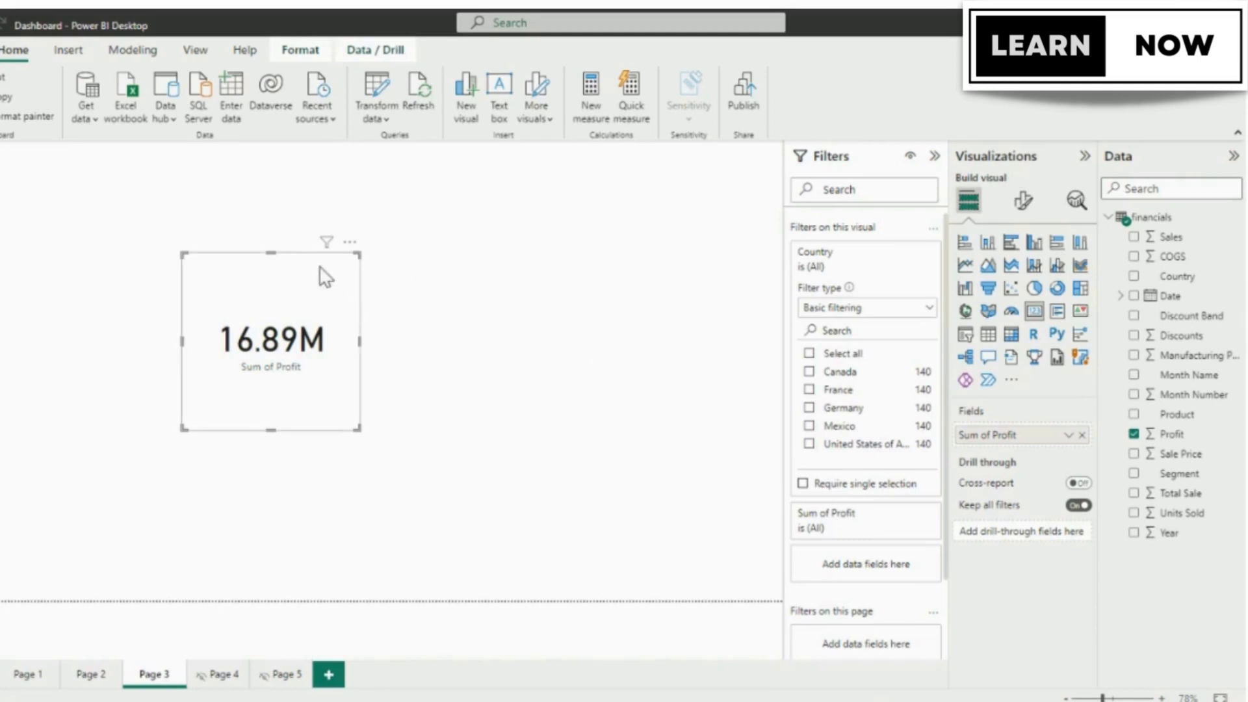
pyautogui.moveTo(908, 438)
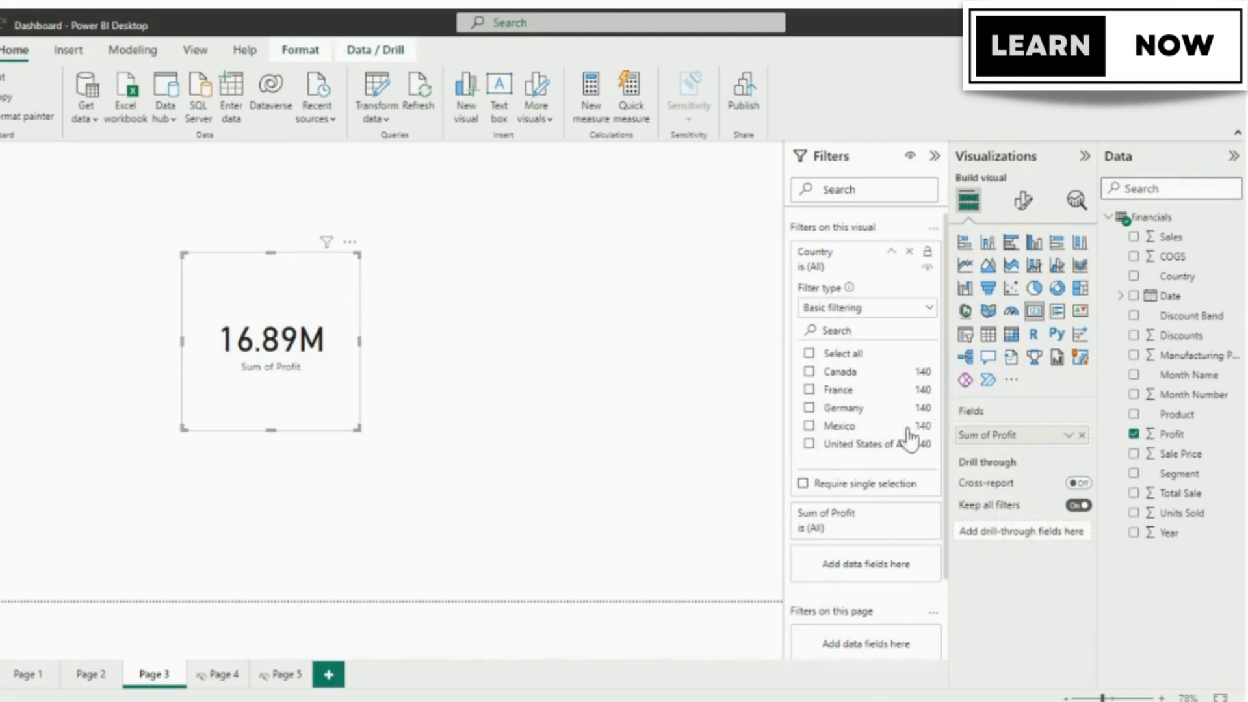
pyautogui.moveTo(1054, 231)
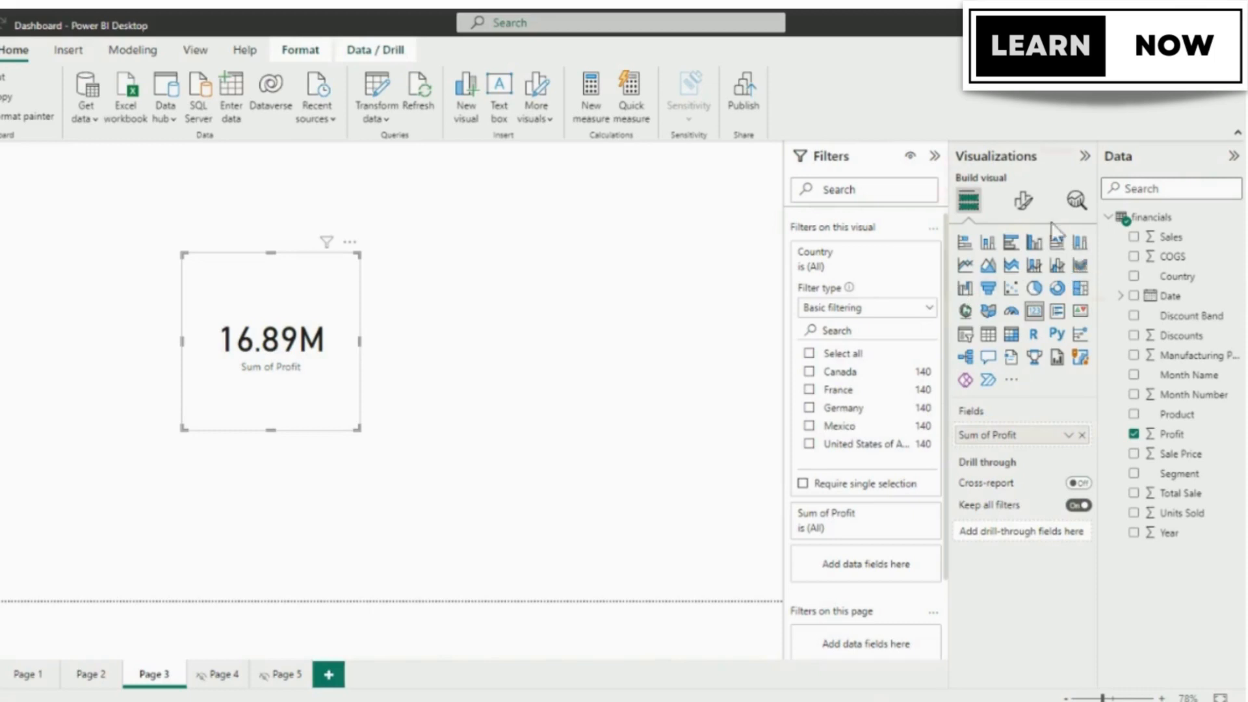
# Title and filter the card as Canada (3.53M), then repeat it into a row of four Canada cards.
pyautogui.click(1023, 200)
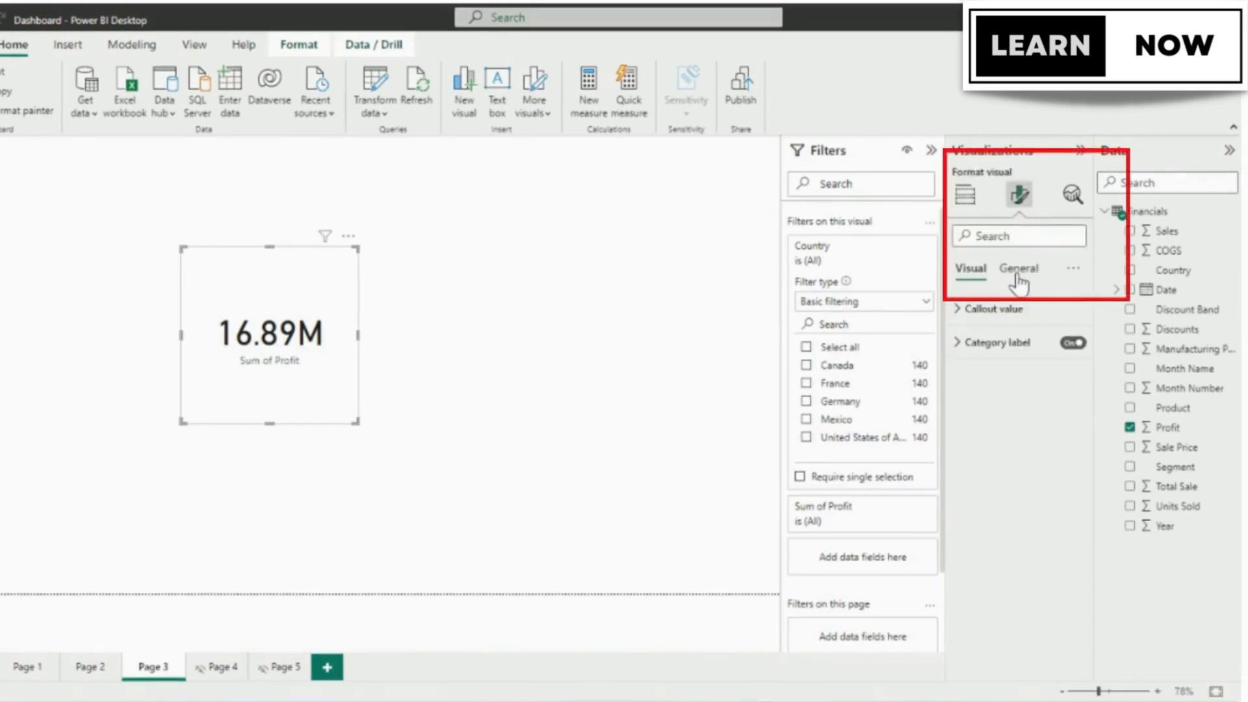
pyautogui.click(1018, 267)
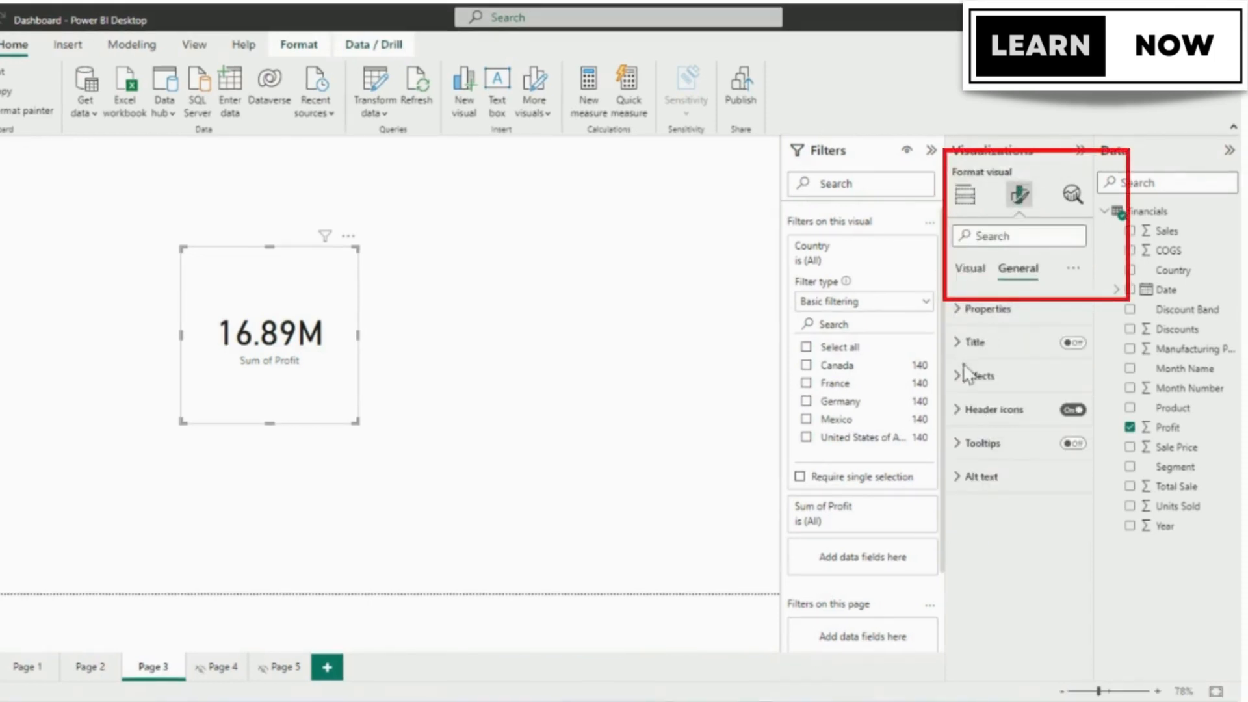
pyautogui.click(977, 376)
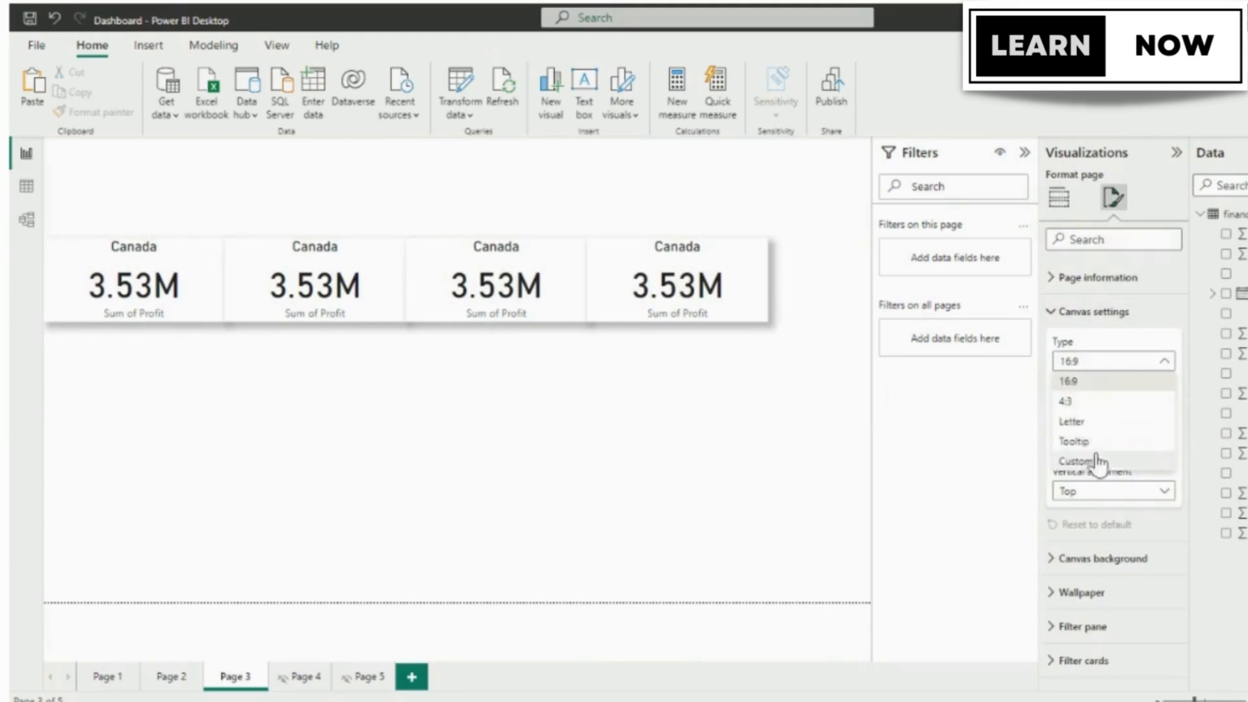
# Add a fifth card and set the second card's filter and title to France, showing 3.78M.
pyautogui.click(1059, 198)
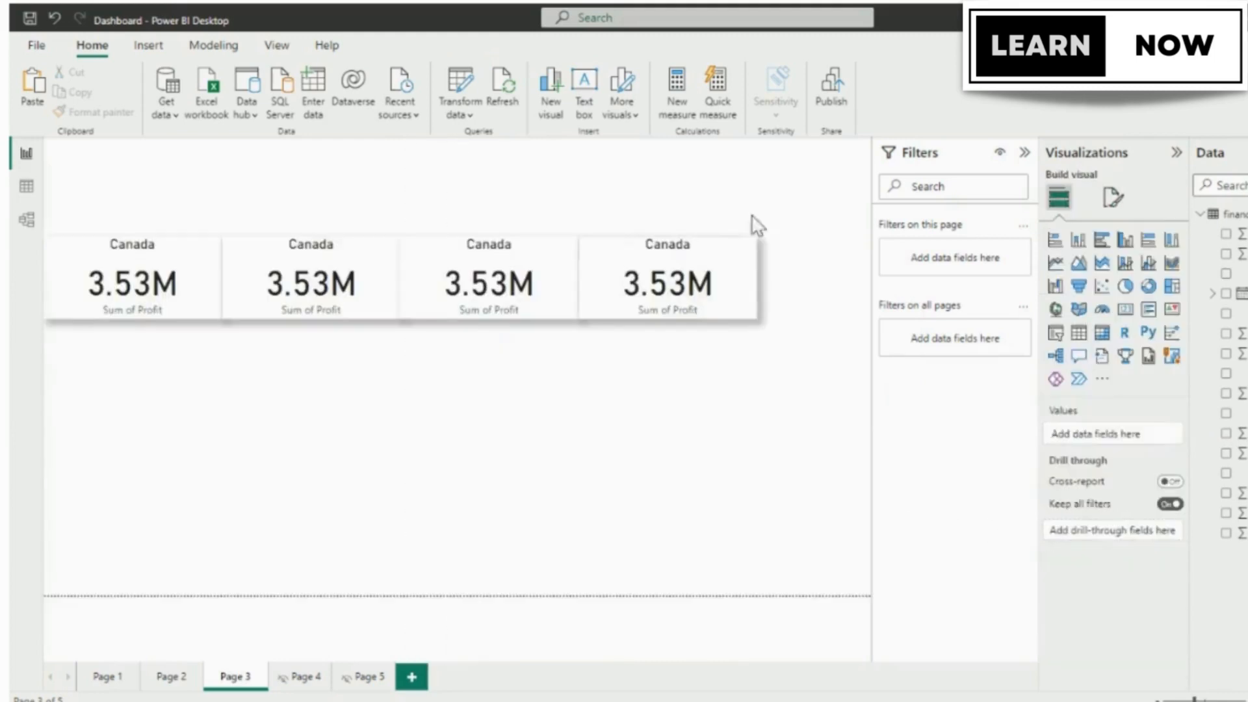
pyautogui.click(1113, 198)
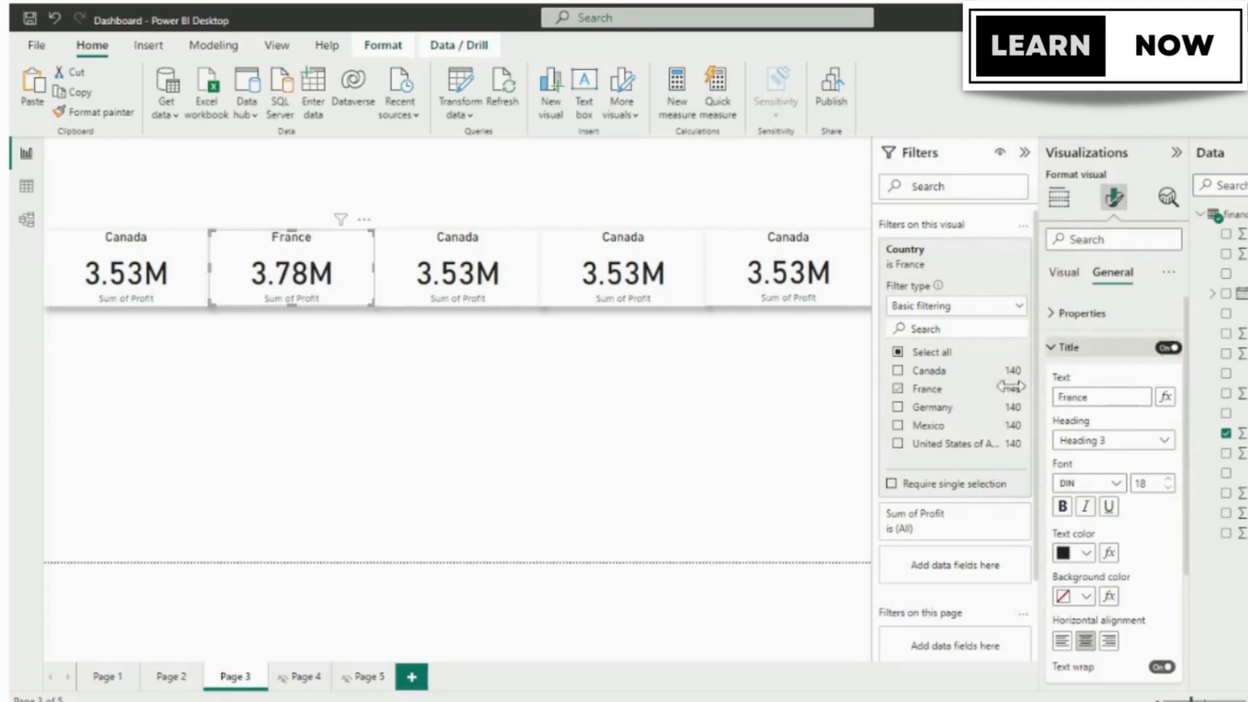
# Set cards three and four to Germany (3.68M) and Mexico (2.91M), each titled with its country.
pyautogui.click(457, 270)
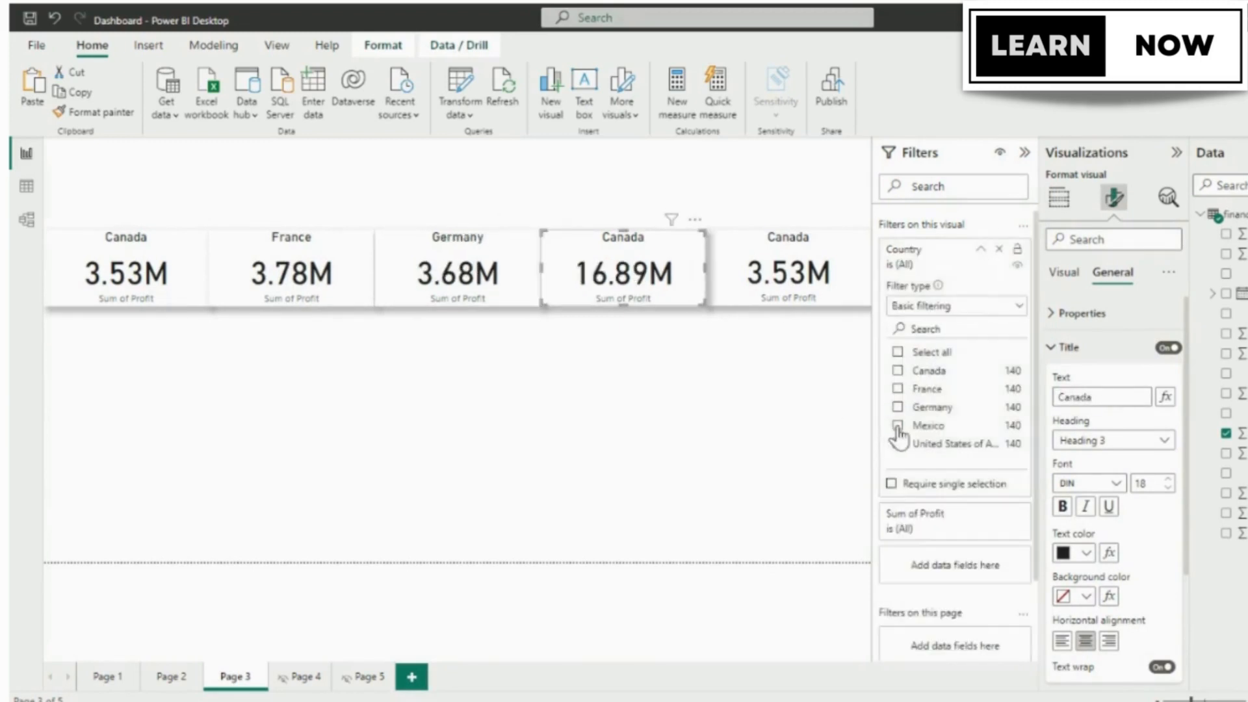
pyautogui.click(914, 425)
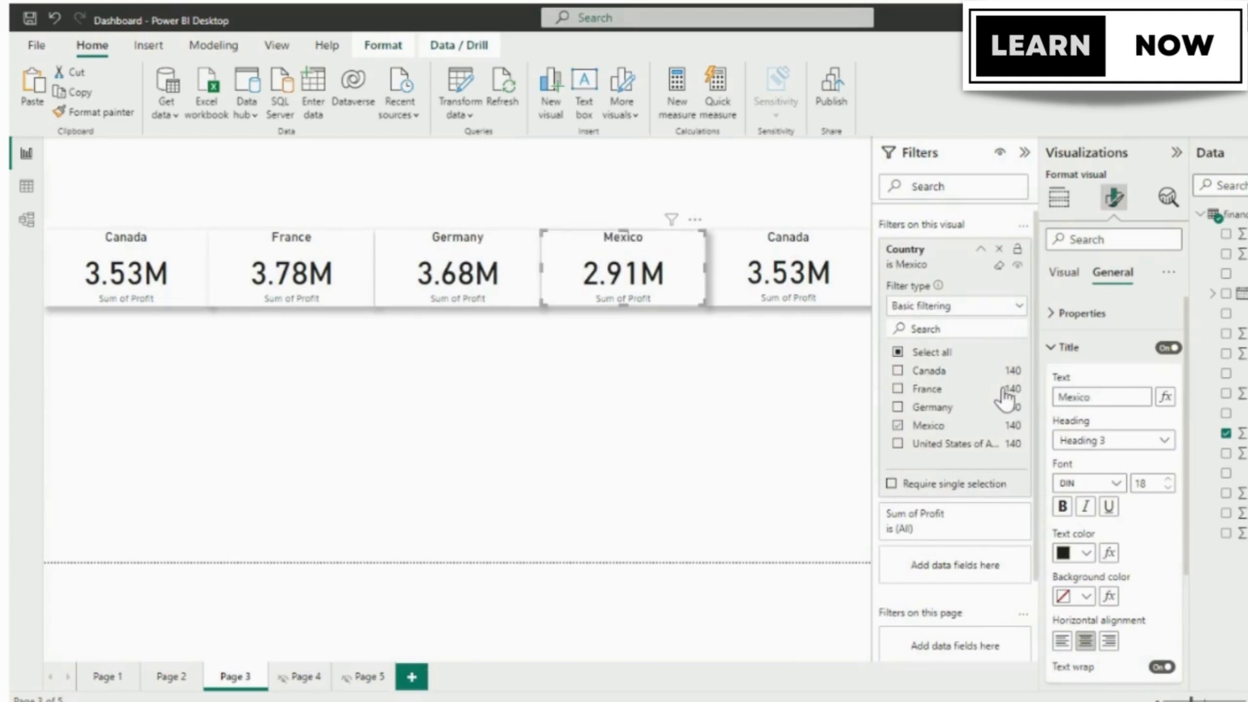